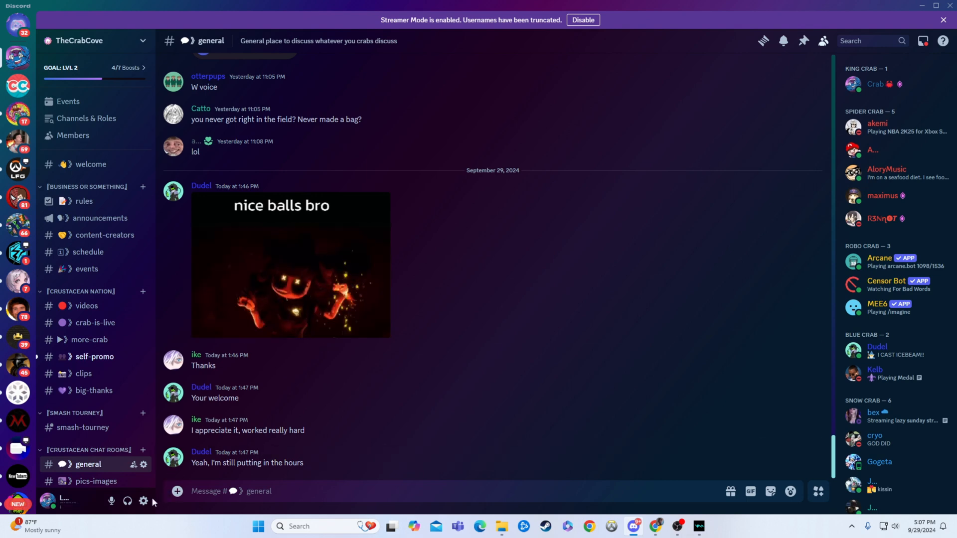
# Step: Open User Settings with the gear icon beside the username
pyautogui.click(143, 500)
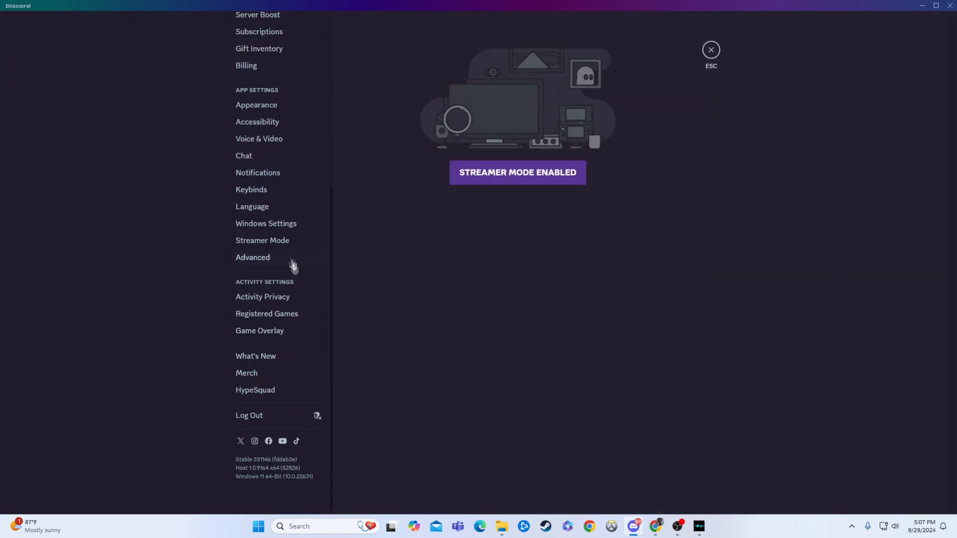
pyautogui.moveTo(263, 297)
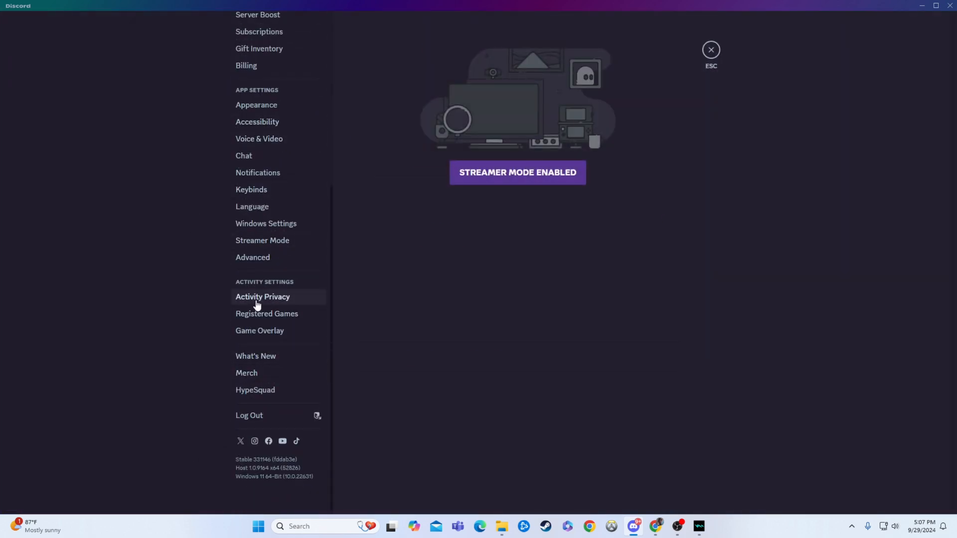
# Step: Show the Activity Privacy page, where activity sharing and rich presence are on
pyautogui.click(262, 296)
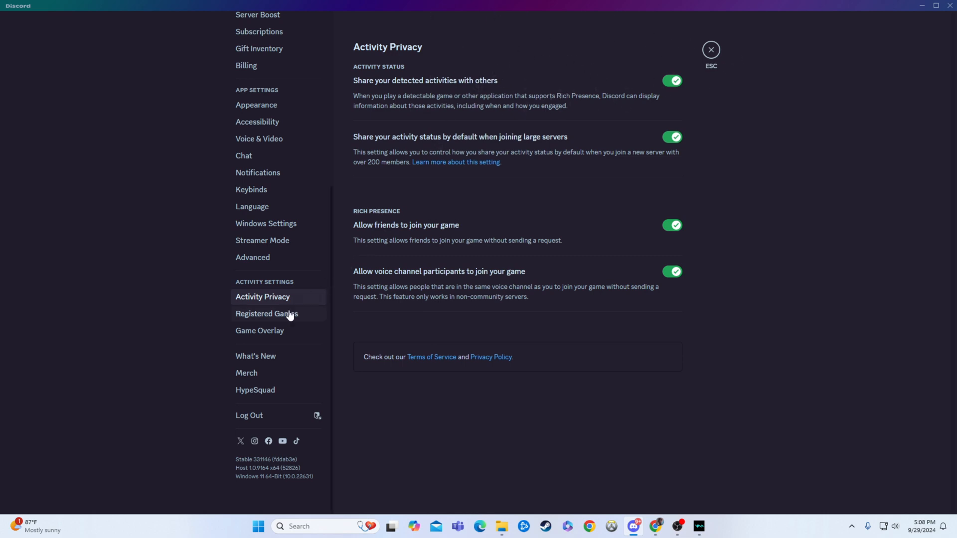
# Step: Show Registered Games, listing Overwatch 2, Fortnite and Minecraft
pyautogui.click(267, 313)
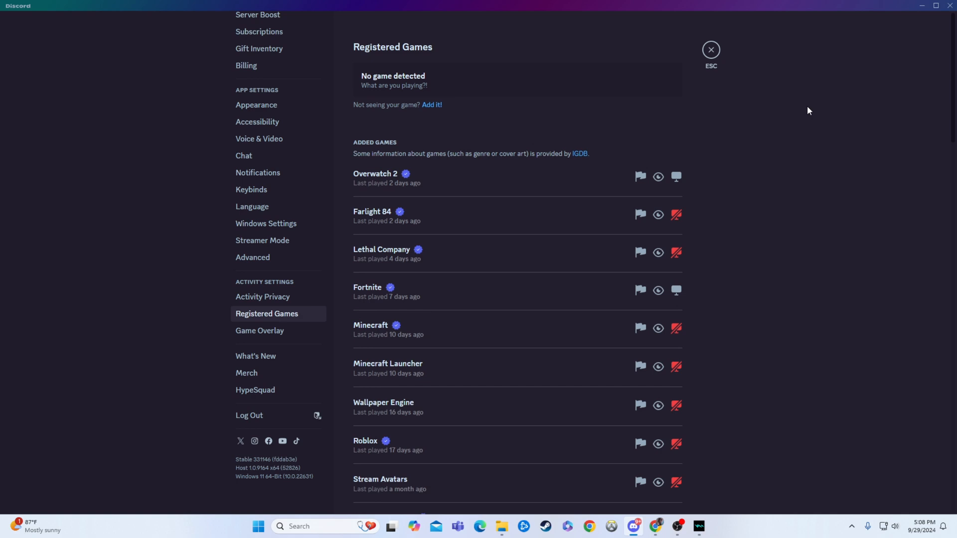
pyautogui.moveTo(805, 112)
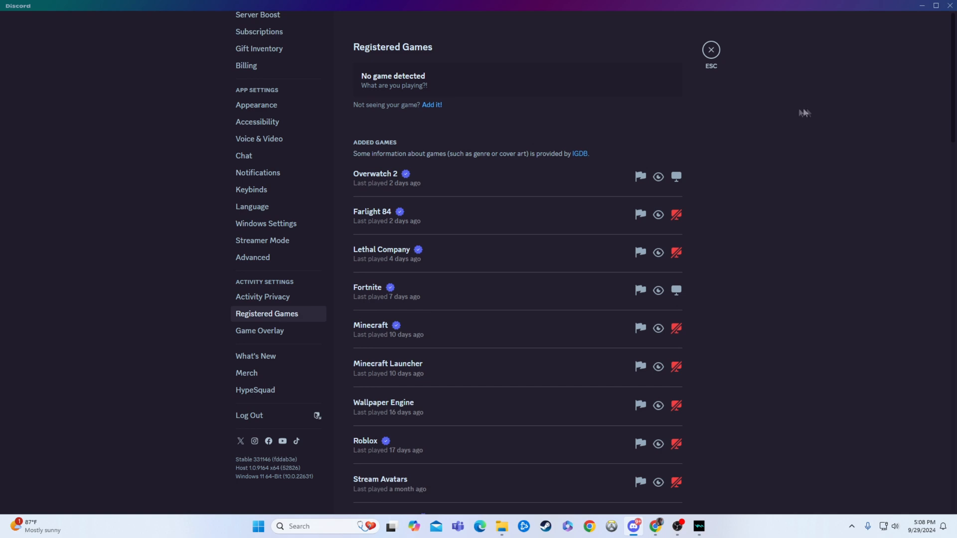
pyautogui.moveTo(704, 133)
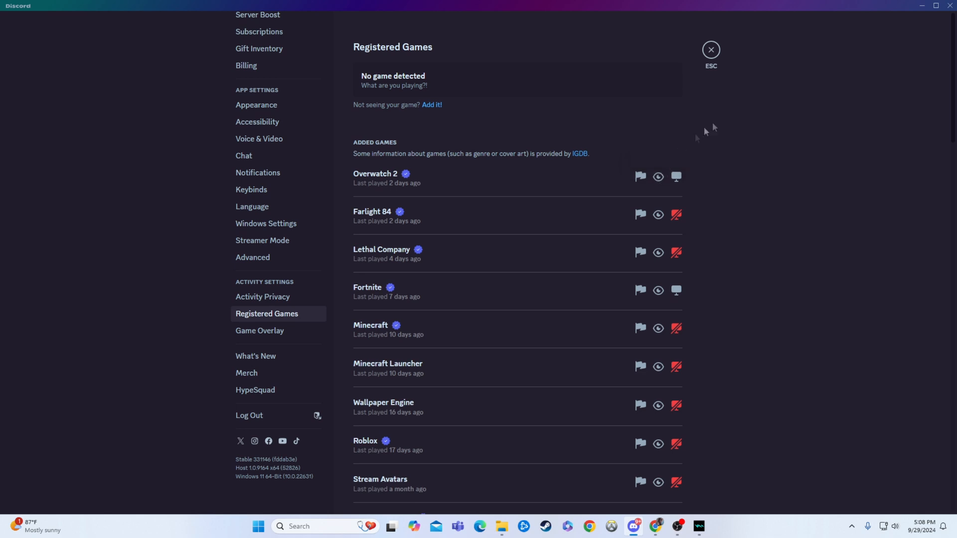
pyautogui.moveTo(744, 121)
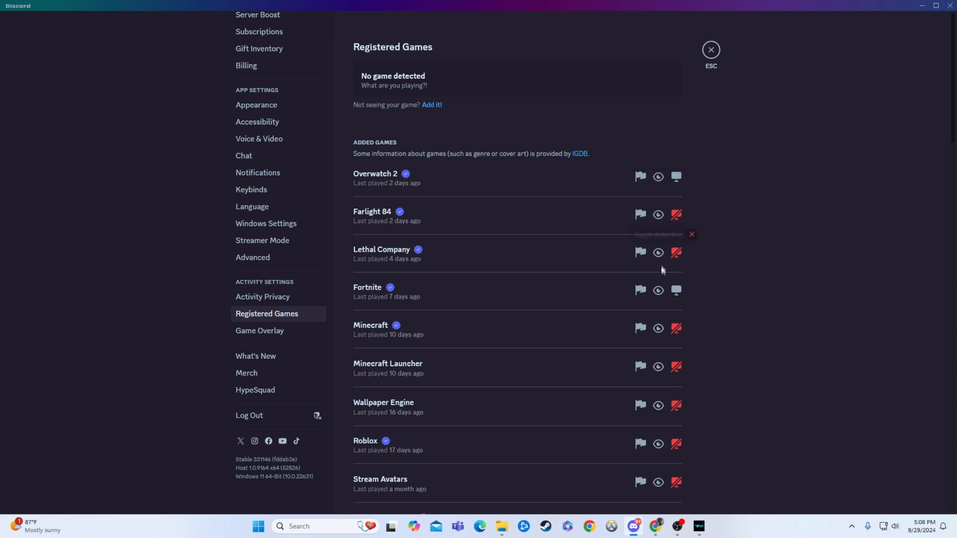
pyautogui.scroll(-3)
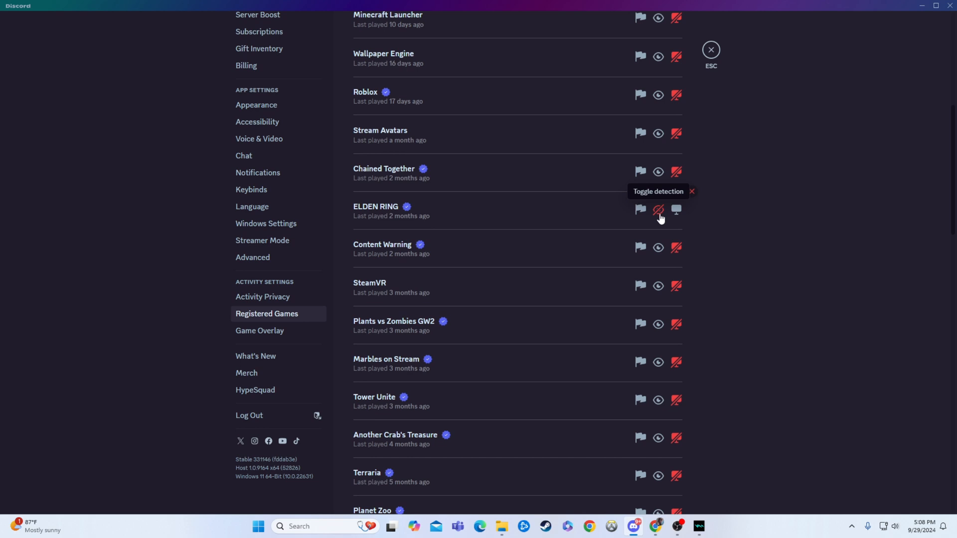
pyautogui.click(658, 209)
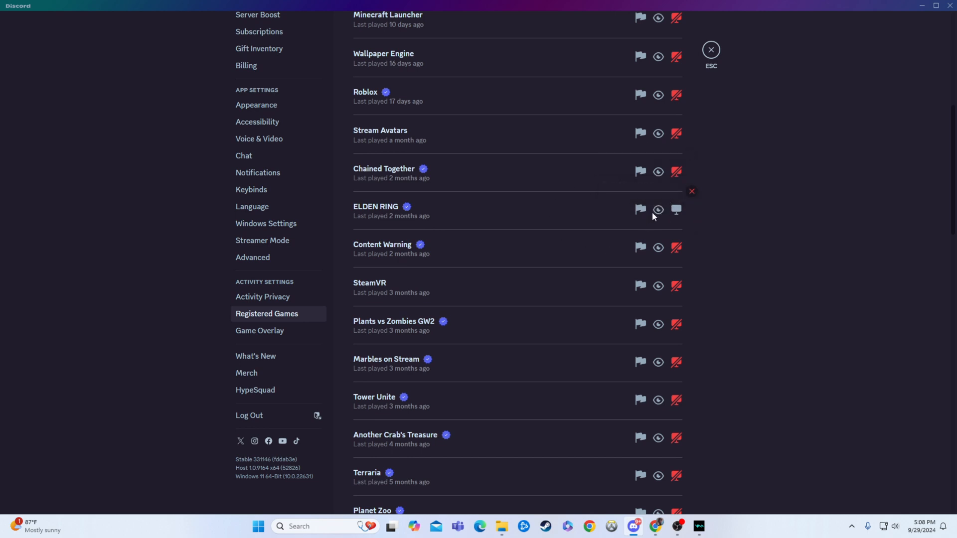
pyautogui.moveTo(578, 236)
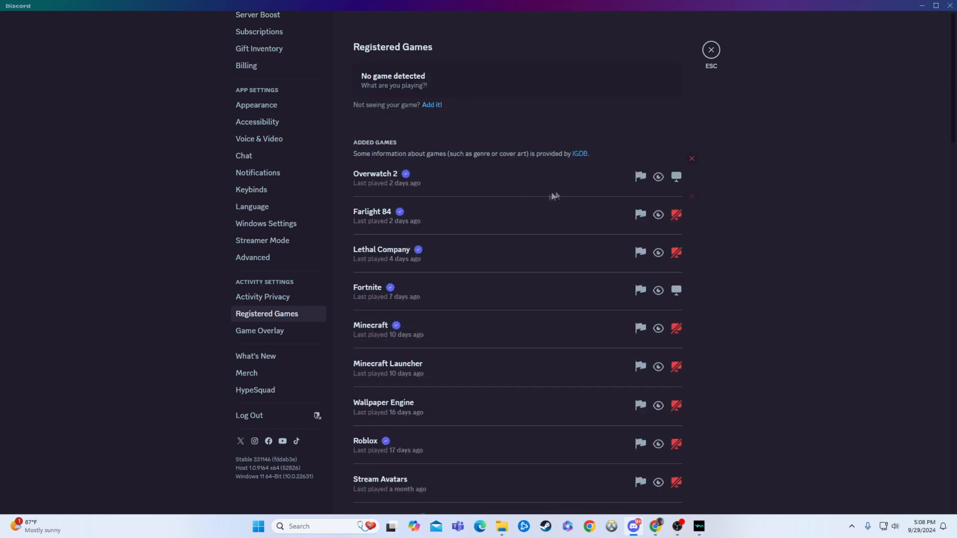
pyautogui.moveTo(657, 176)
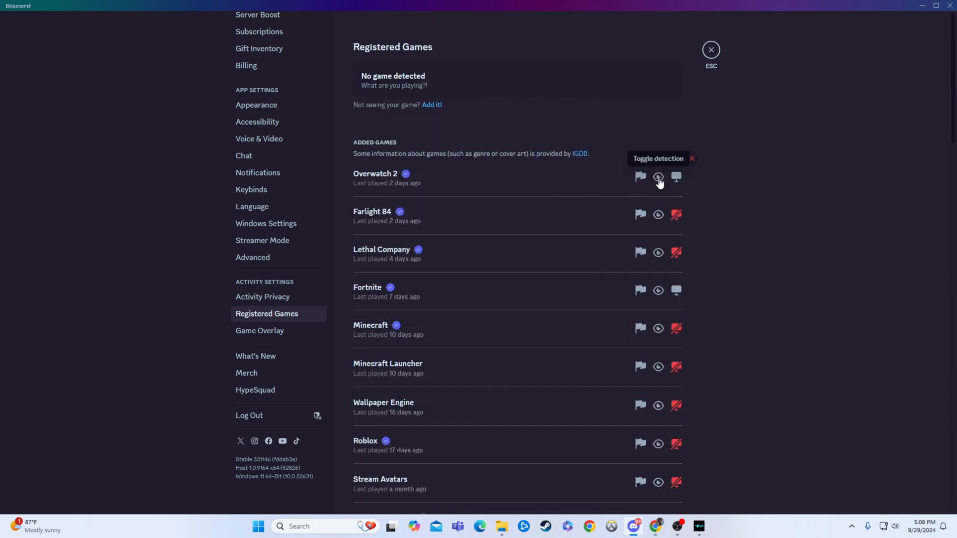
# Step: Toggle off detection for Overwatch 2 and go back to Activity Privacy
pyautogui.click(658, 177)
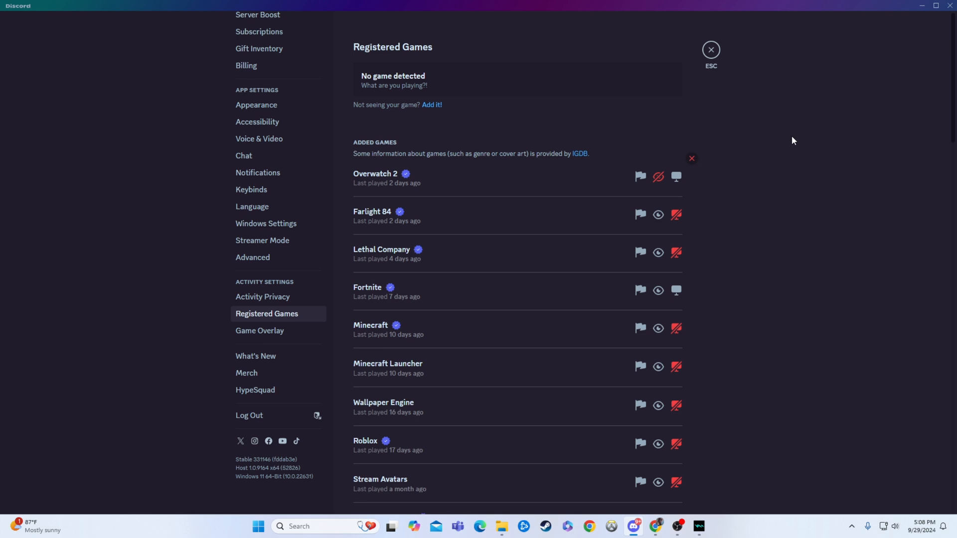
pyautogui.moveTo(644, 169)
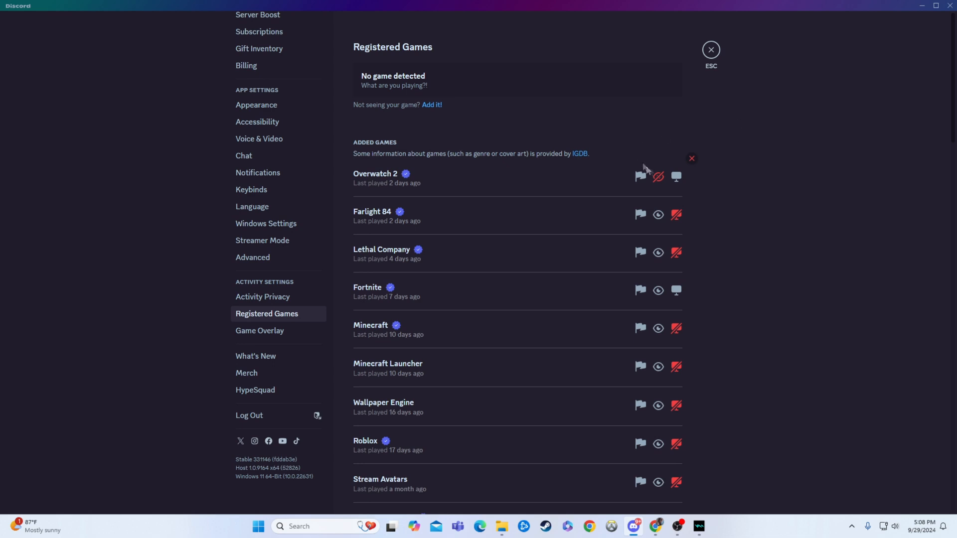
pyautogui.moveTo(590, 76)
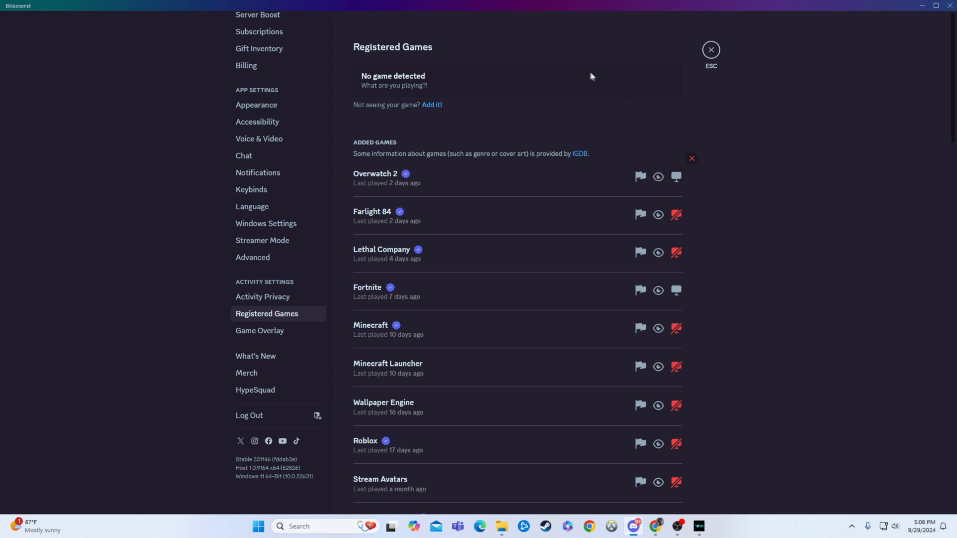
pyautogui.click(262, 299)
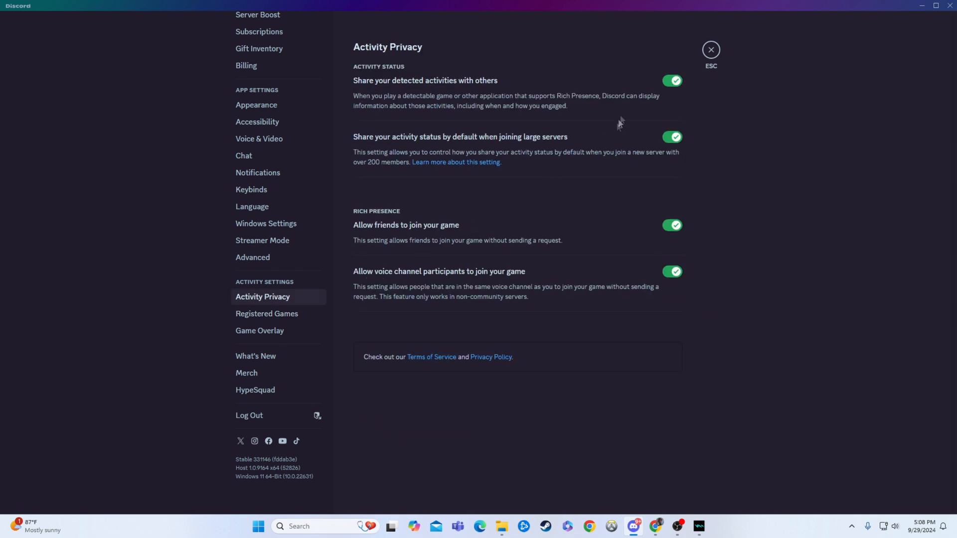